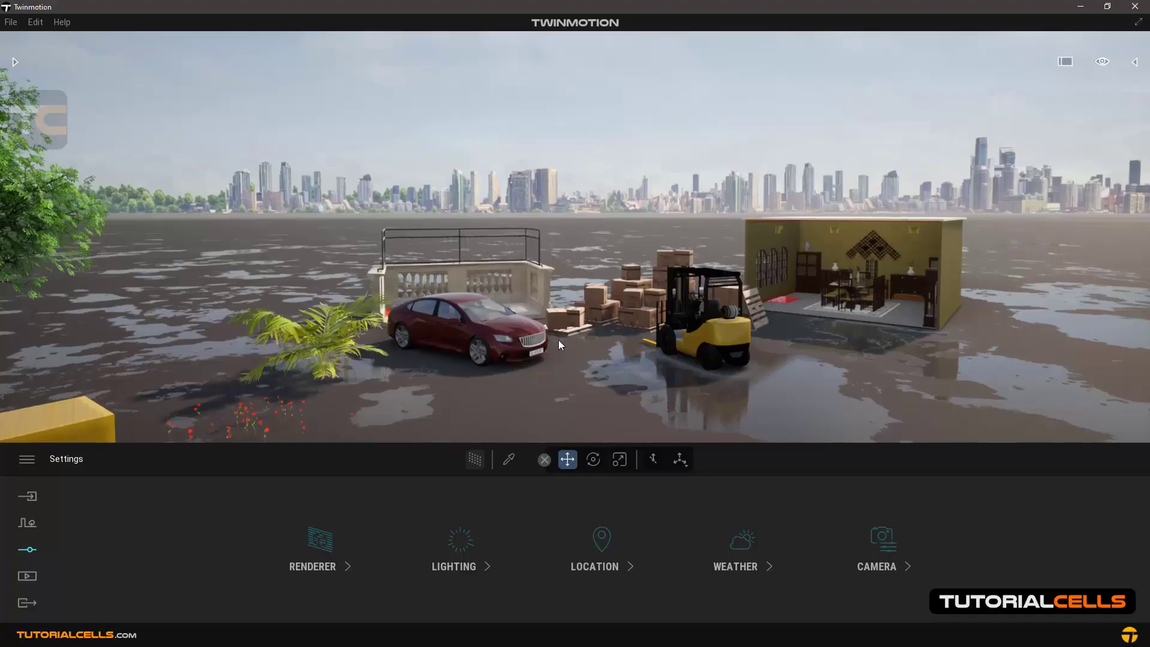
pyautogui.moveTo(34, 555)
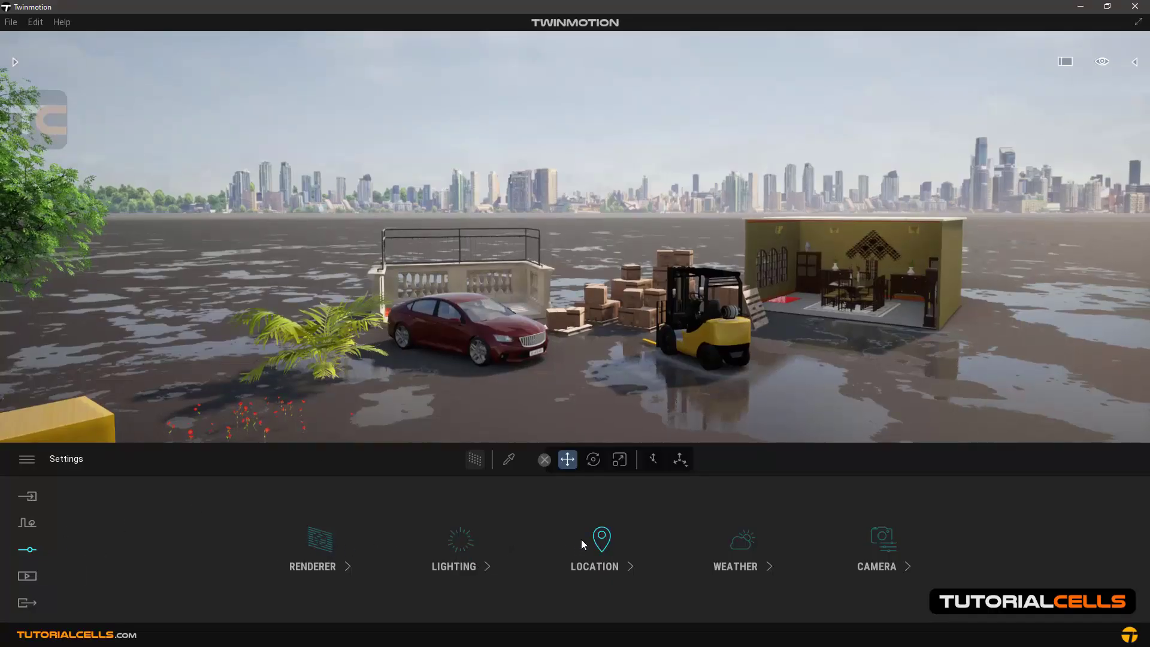
# Step: Pan the location map west toward North America and pin the project back in southeastern Europe
pyautogui.click(594, 548)
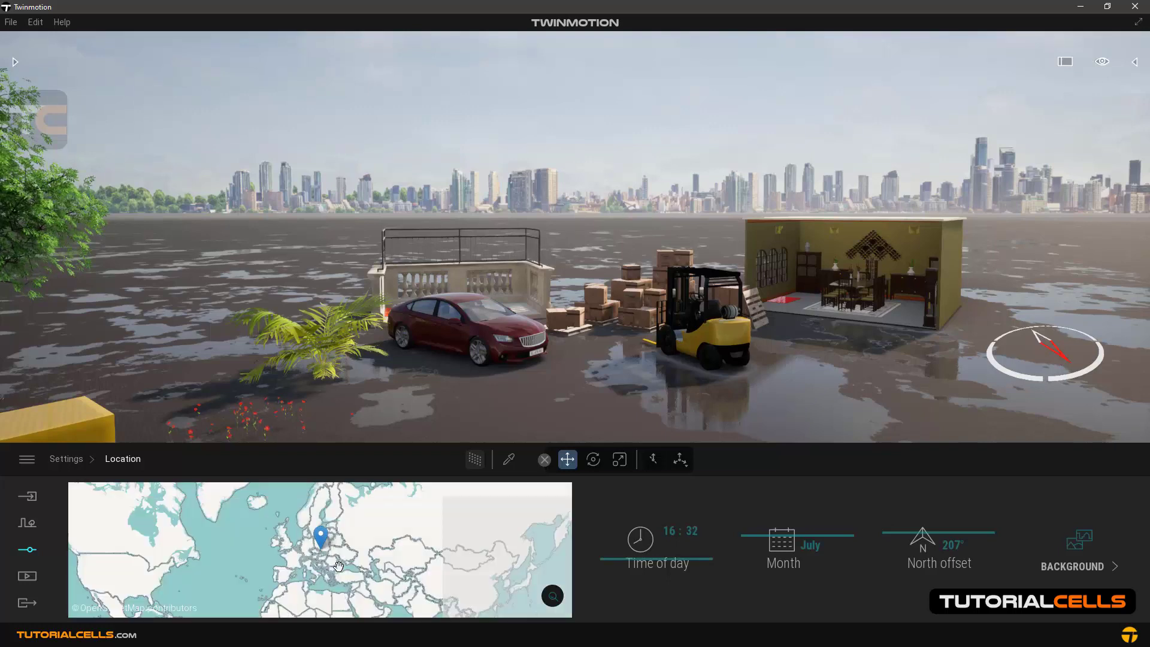
pyautogui.moveTo(338, 564); pyautogui.dragTo(381, 550)
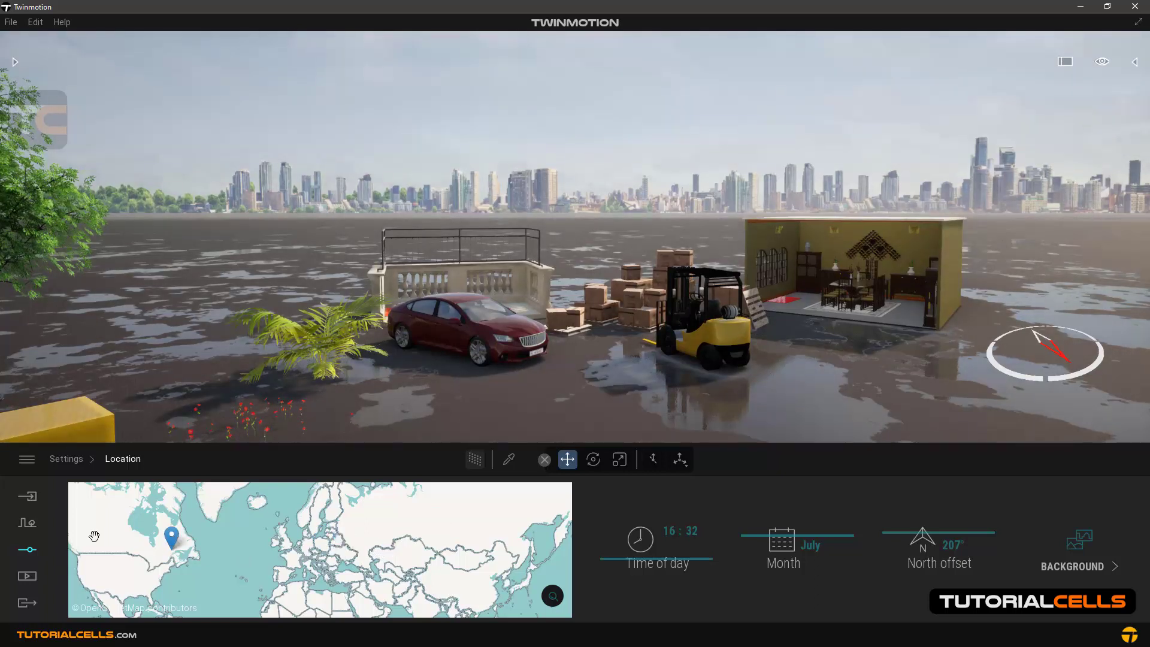
pyautogui.moveTo(172, 535); pyautogui.dragTo(93, 524)
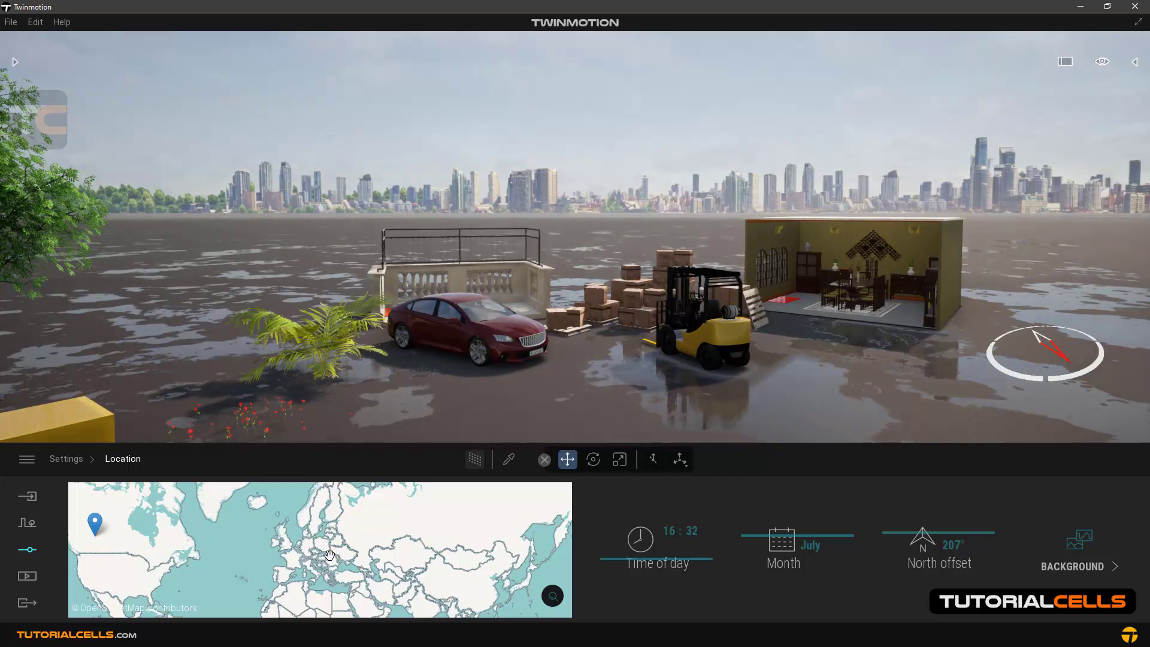
pyautogui.click(319, 546)
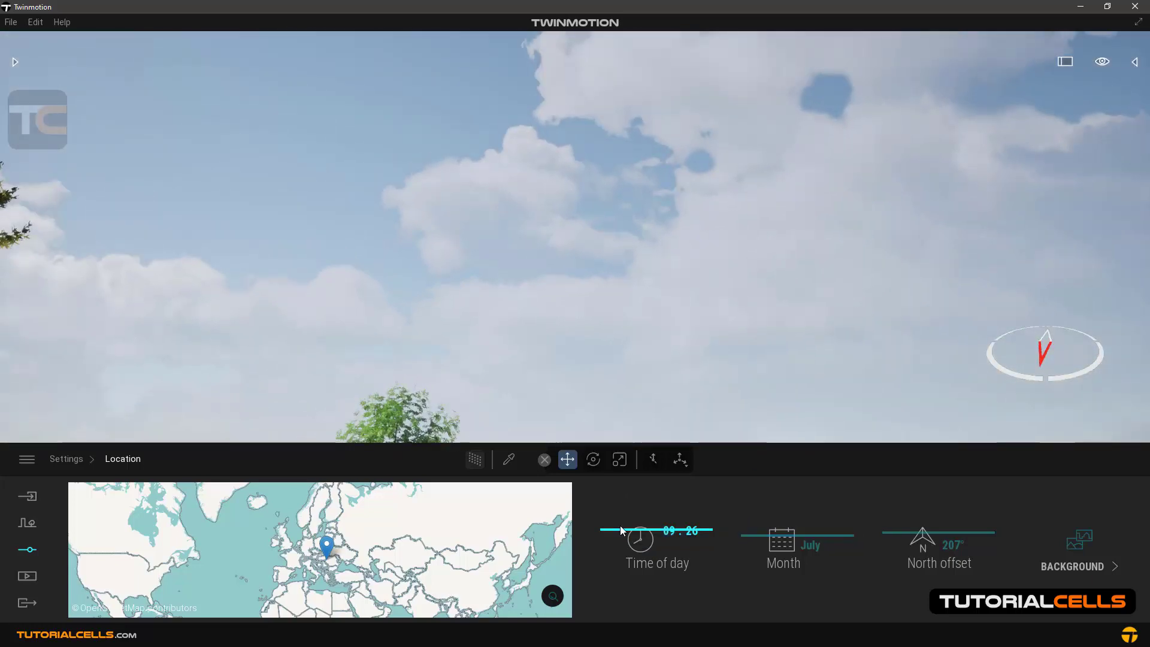
# Step: Move the time of day to about 14:35 and nudge the month, shifting the sun across the sky
pyautogui.moveTo(623, 529); pyautogui.dragTo(704, 529)
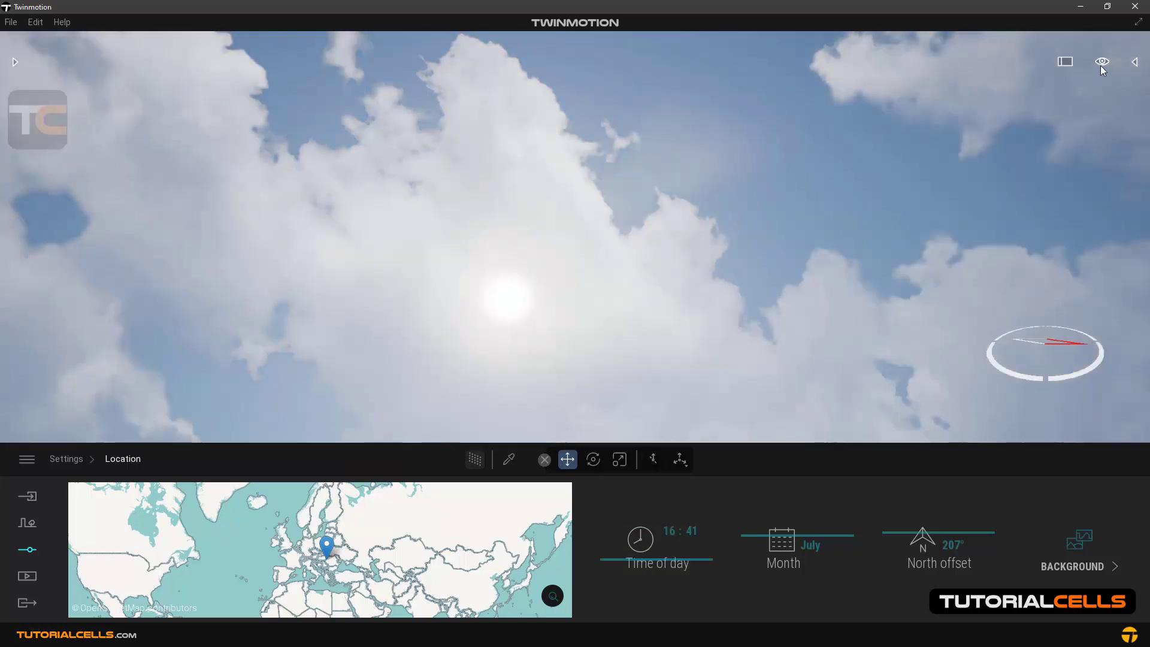
pyautogui.moveTo(1021, 162)
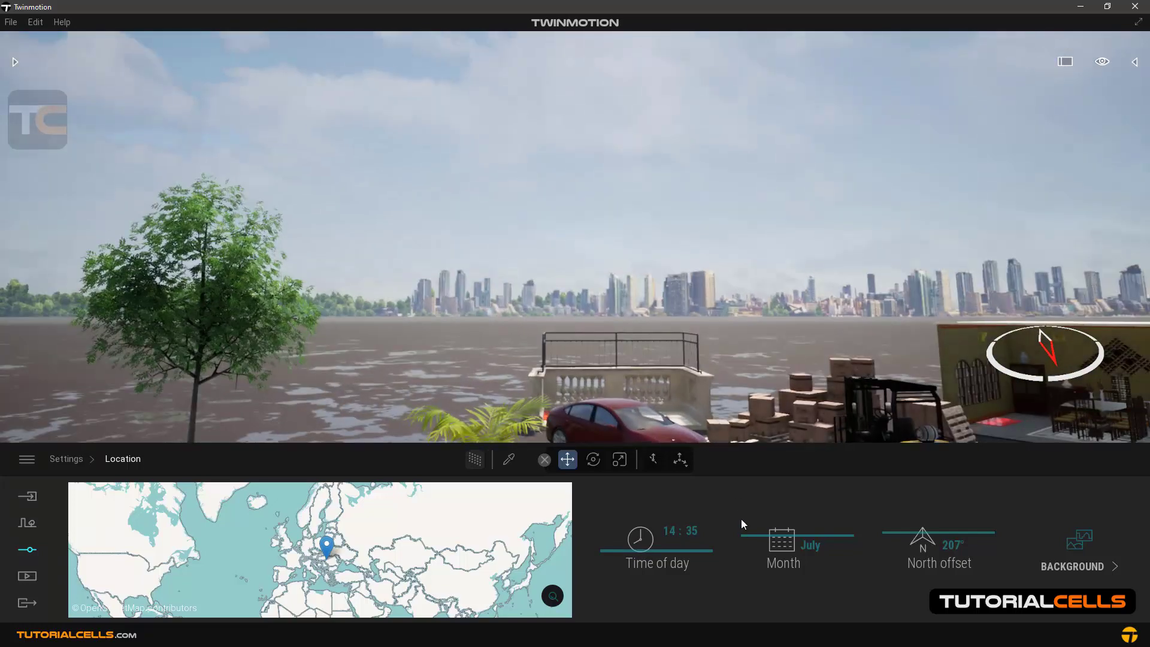
pyautogui.moveTo(782, 542); pyautogui.dragTo(782, 557)
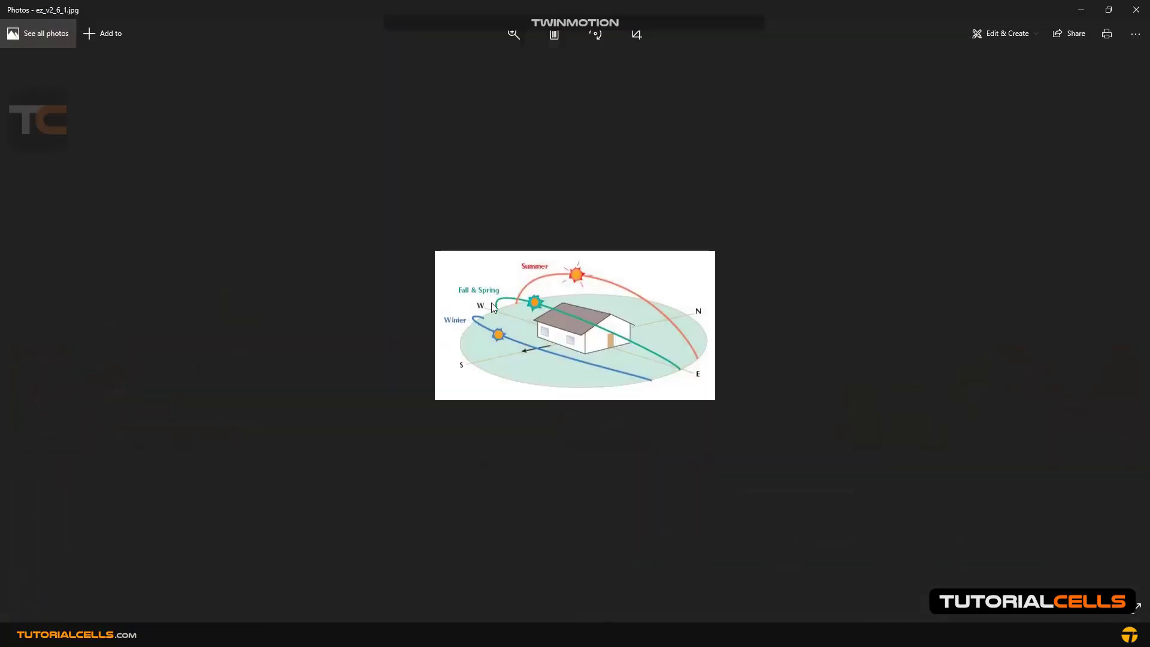
pyautogui.moveTo(499, 336)
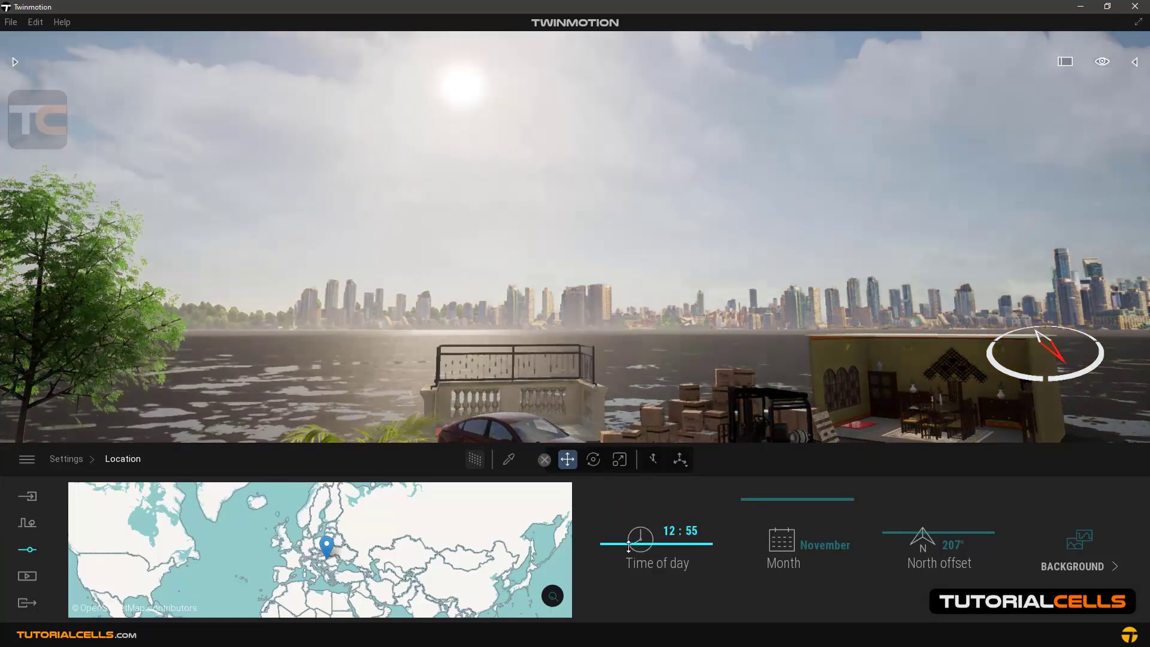
# Step: Set the November time of day near midday, between about 12:46 and 13:03
pyautogui.moveTo(628, 542); pyautogui.dragTo(642, 542)
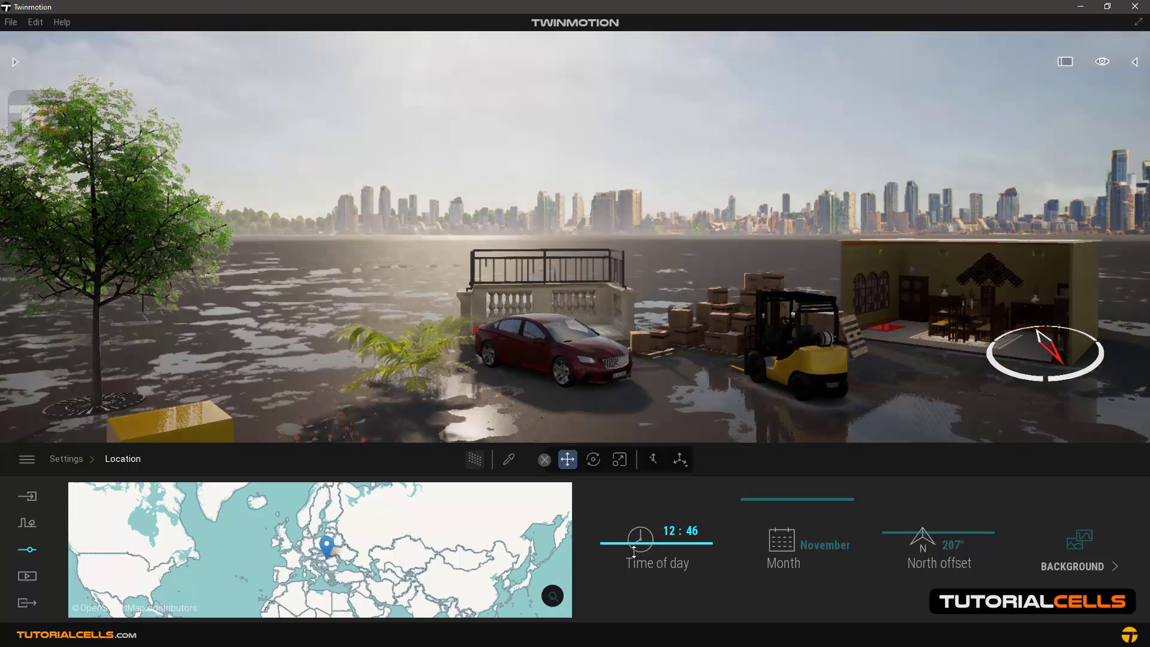
pyautogui.moveTo(634, 541); pyautogui.dragTo(642, 541)
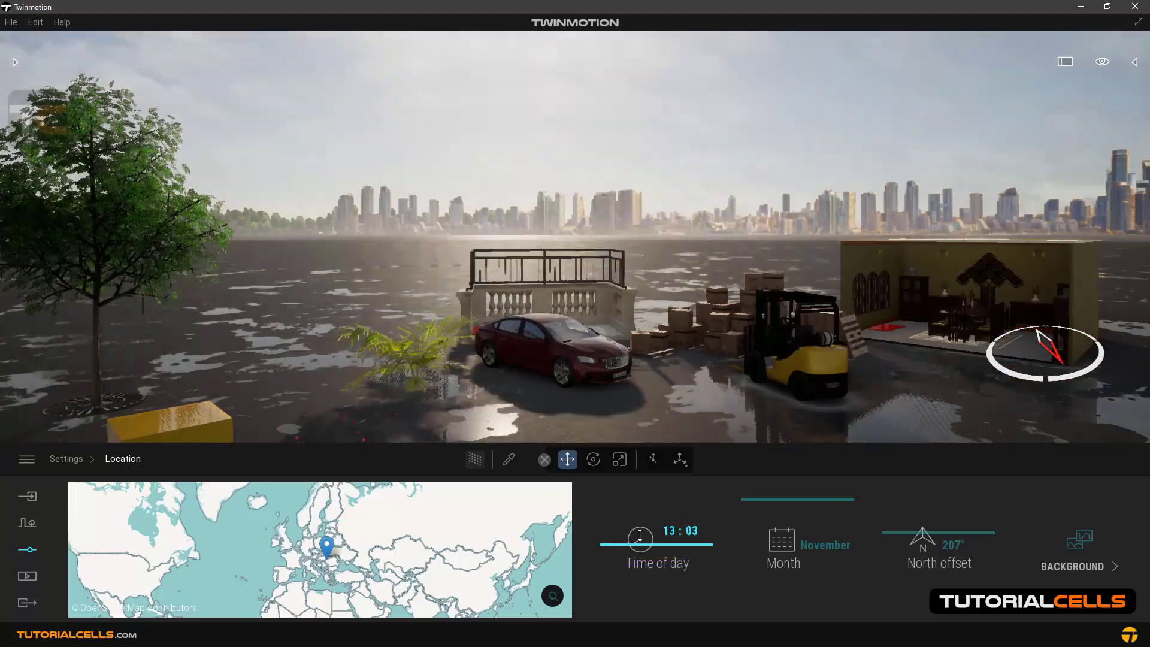
pyautogui.moveTo(663, 531); pyautogui.dragTo(635, 531)
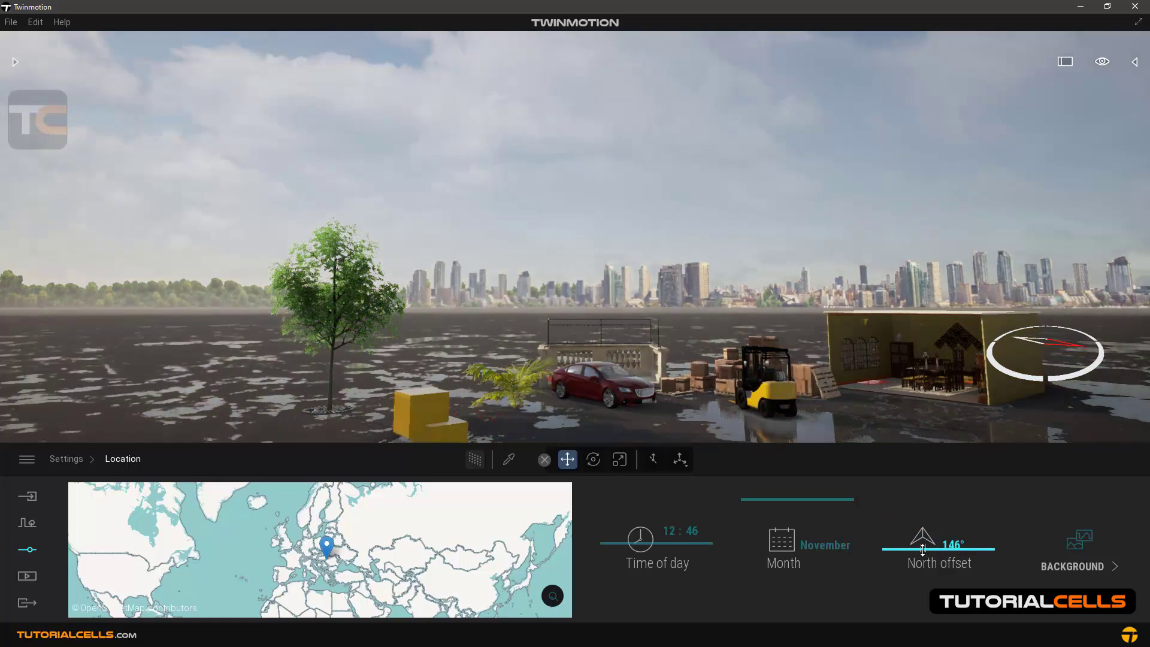
# Step: Swing the north offset from 146° through 227° up to 360°, rotating the sun's direction
pyautogui.moveTo(922, 551); pyautogui.dragTo(990, 551)
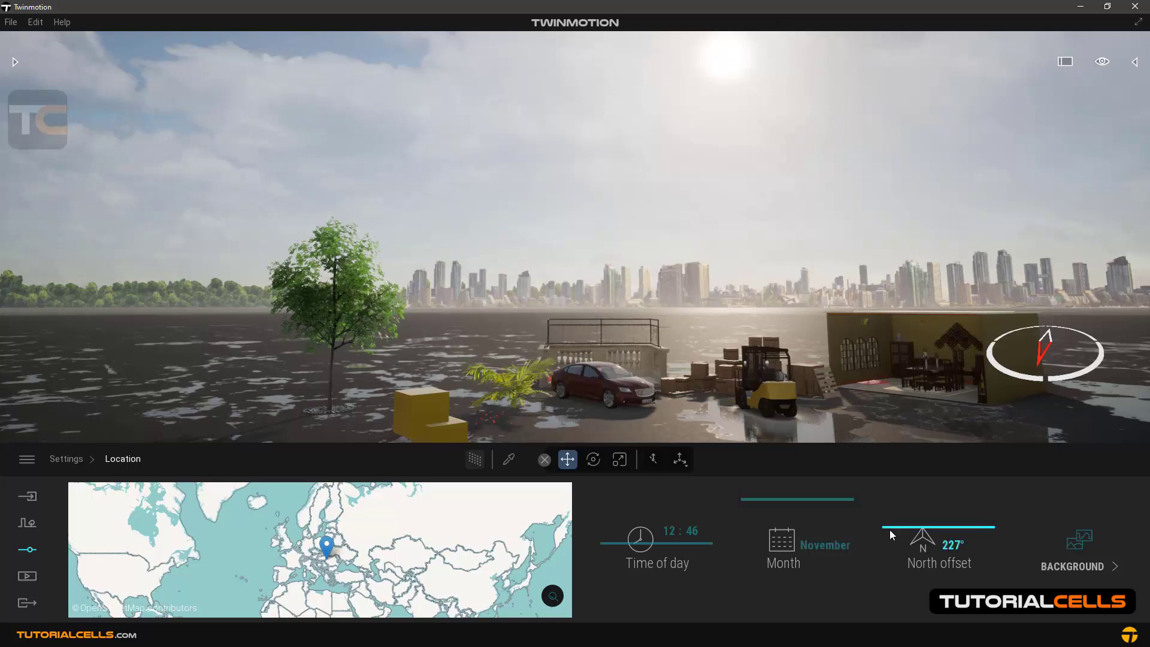
pyautogui.moveTo(894, 527); pyautogui.dragTo(998, 527)
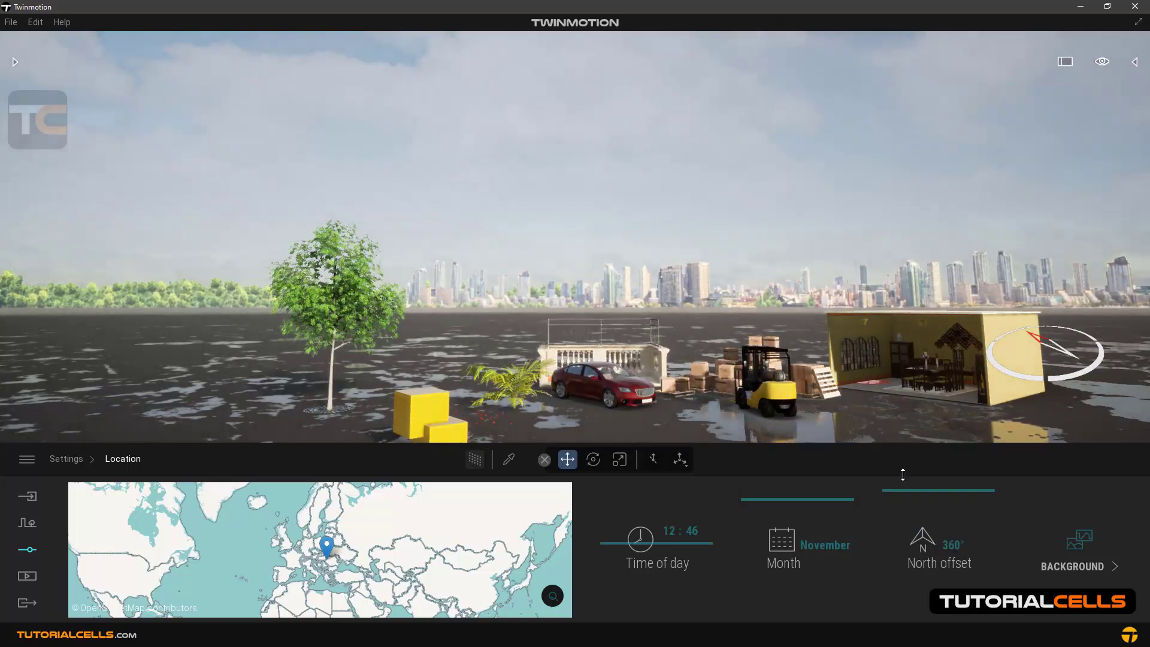
pyautogui.moveTo(939, 541); pyautogui.dragTo(891, 541)
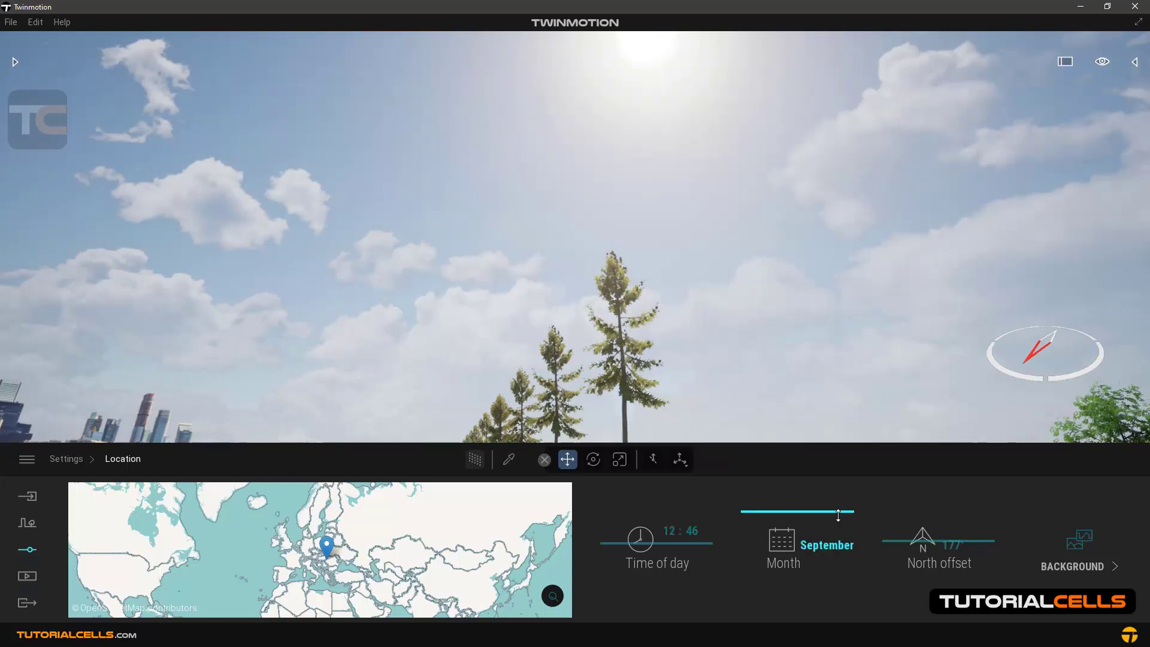
# Step: Sweep the month through September and June to January, then set the north offset near 160°
pyautogui.moveTo(840, 512); pyautogui.dragTo(802, 512)
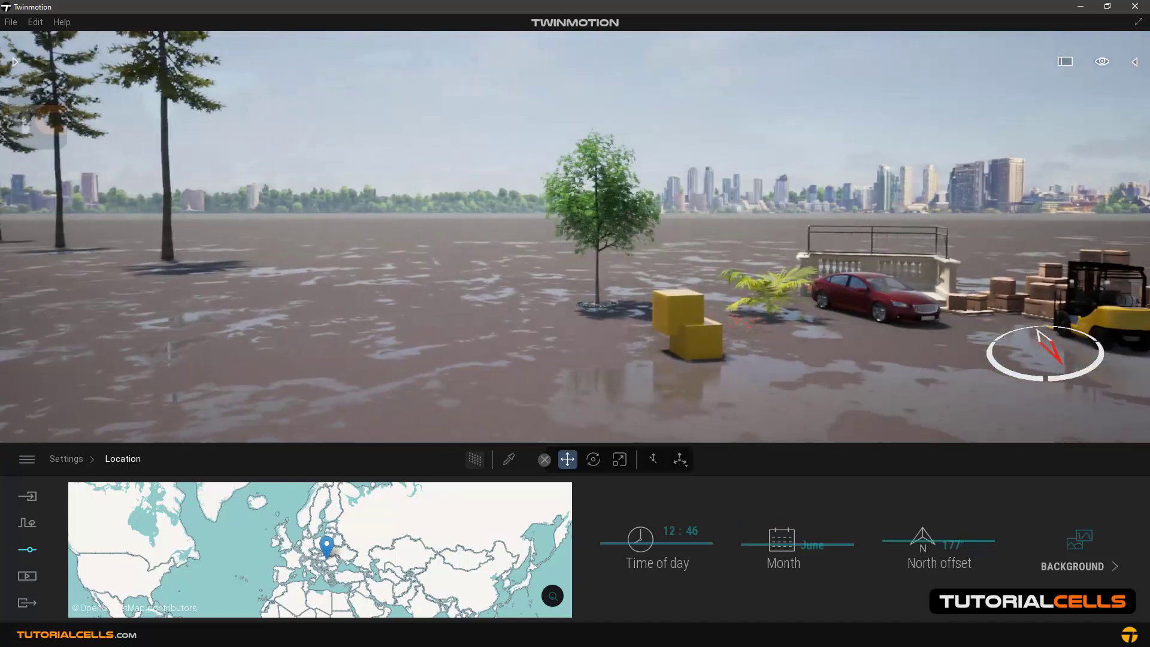
pyautogui.moveTo(814, 544); pyautogui.dragTo(756, 543)
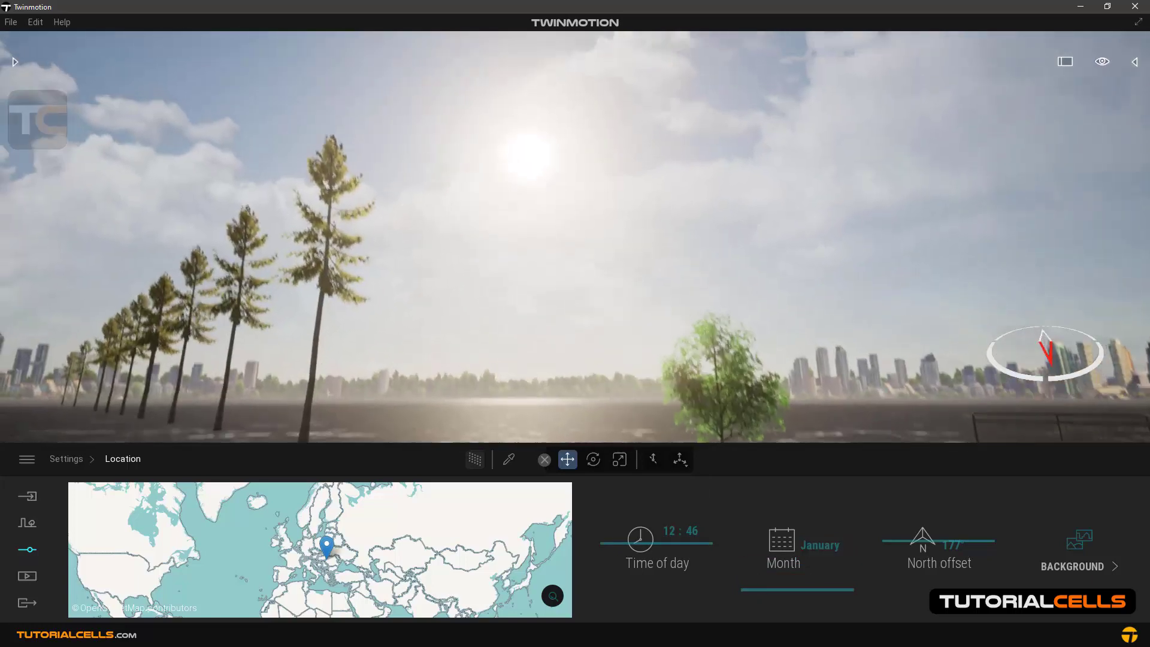
pyautogui.moveTo(949, 546); pyautogui.dragTo(926, 546)
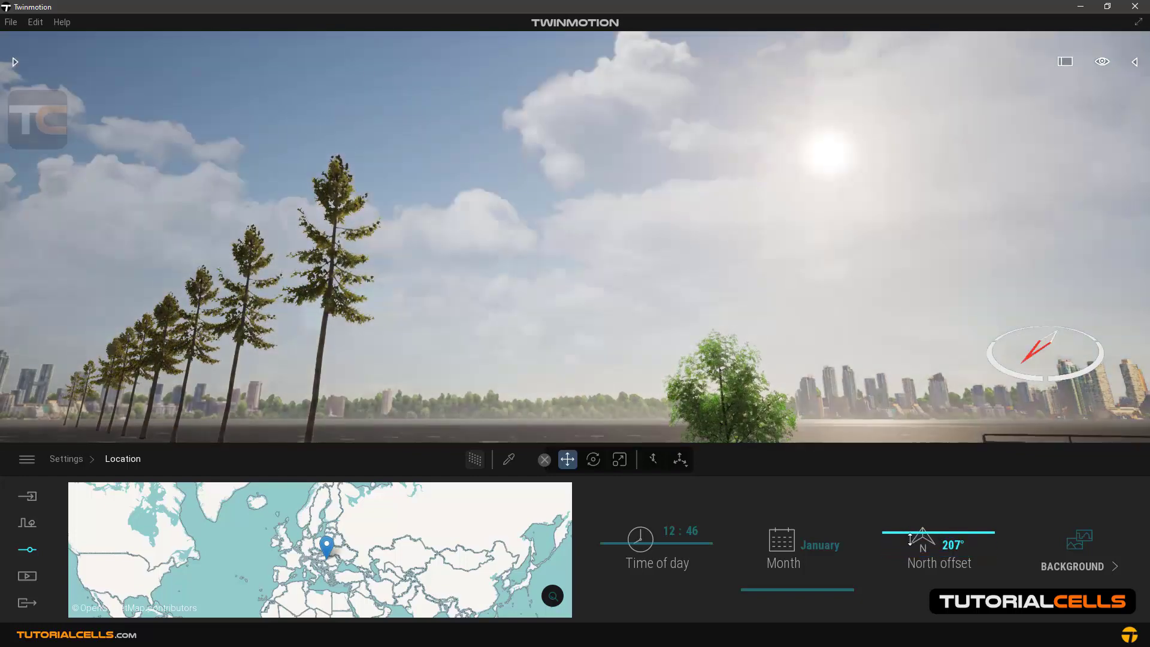
pyautogui.moveTo(953, 532); pyautogui.dragTo(920, 532)
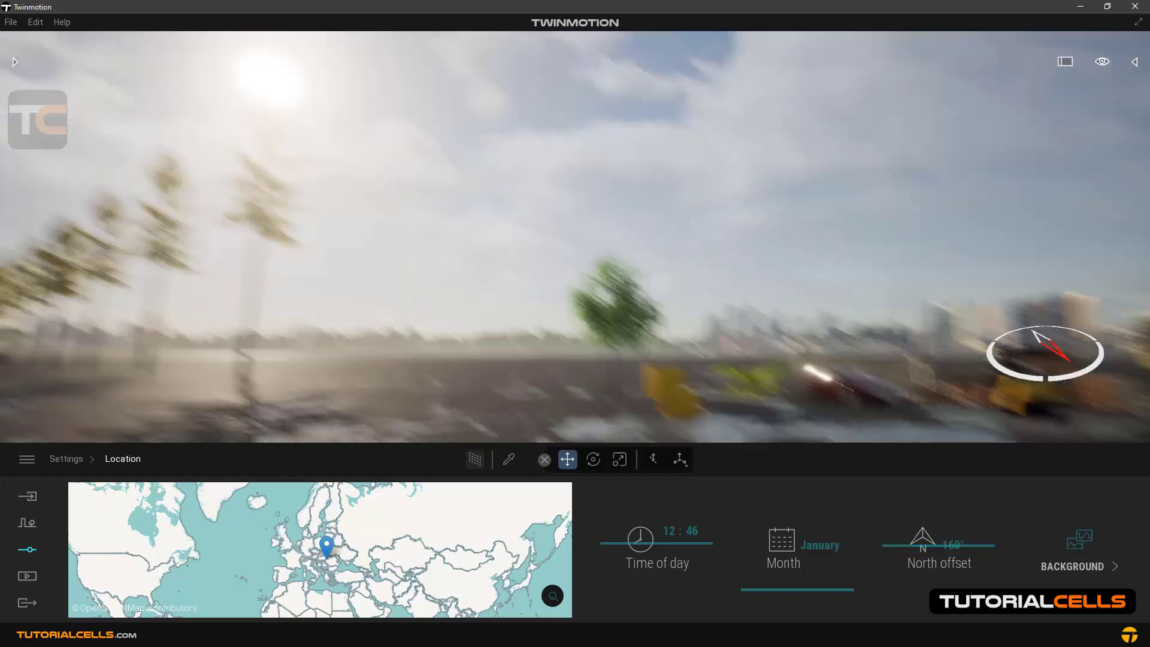